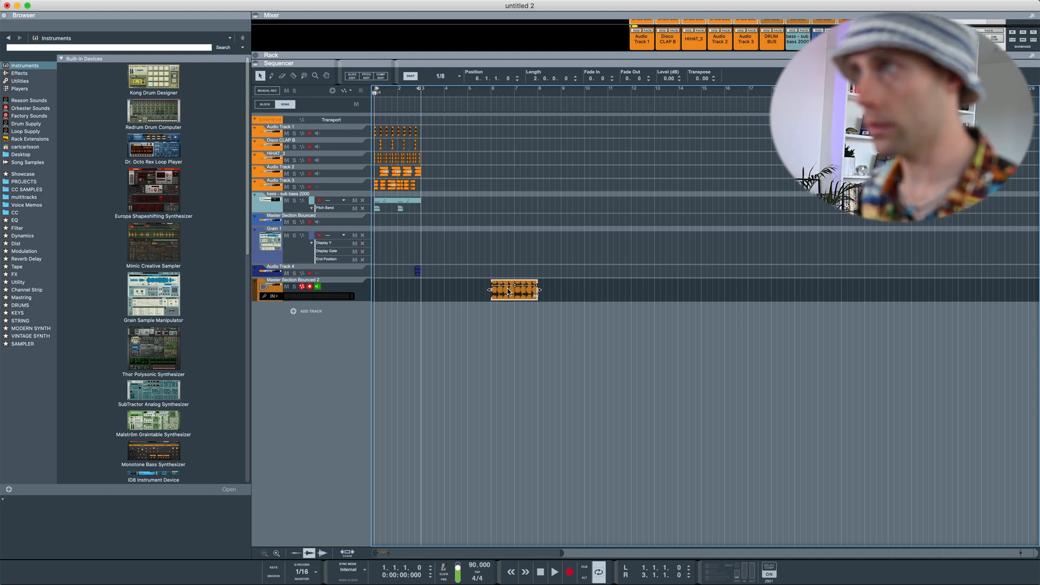
Select the bounced song clip and bring it into the audio editor for slicing.
left_click(554, 571)
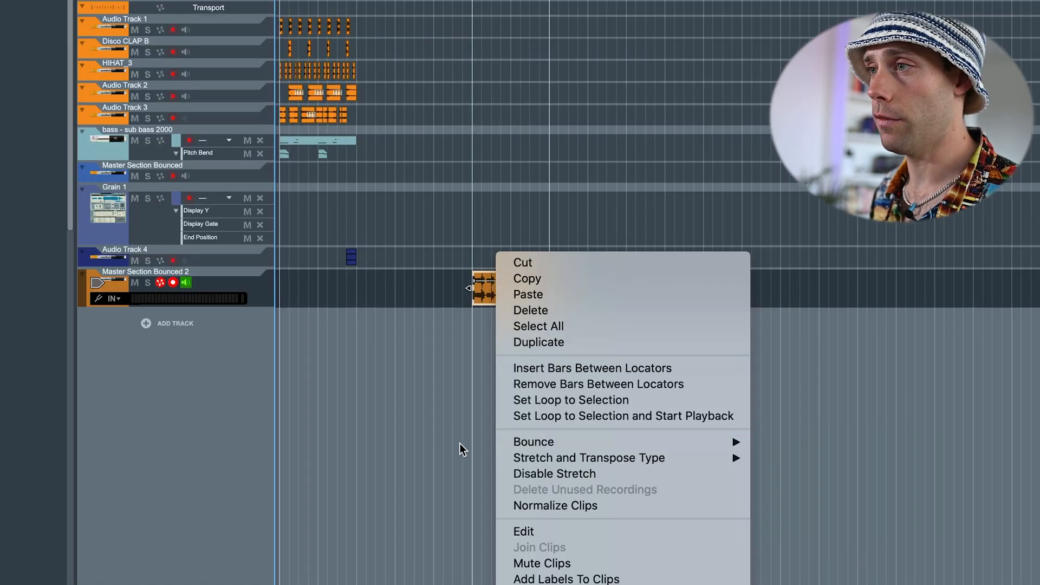
mouse_move(533, 442)
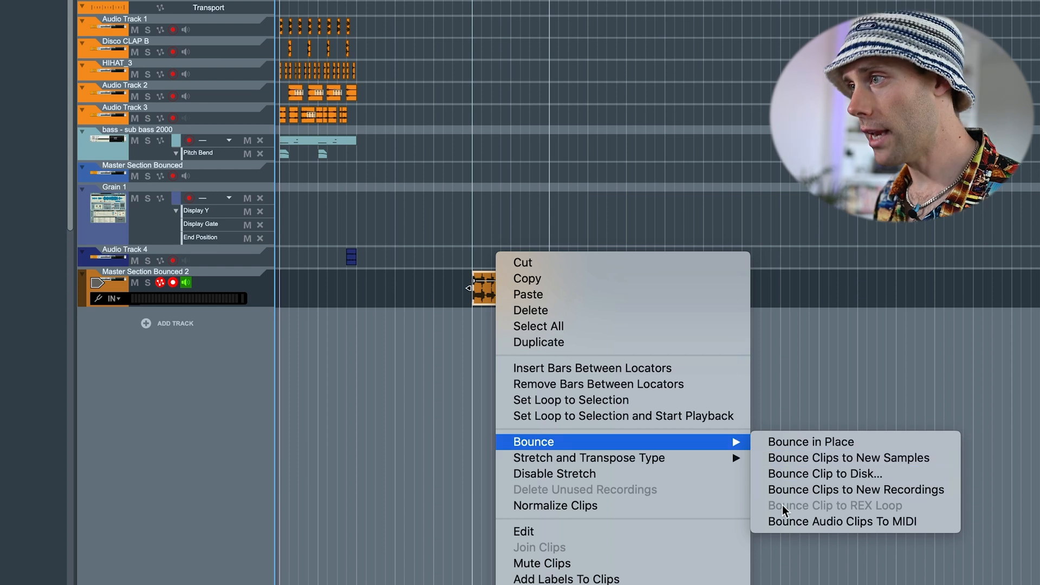
mouse_move(885, 307)
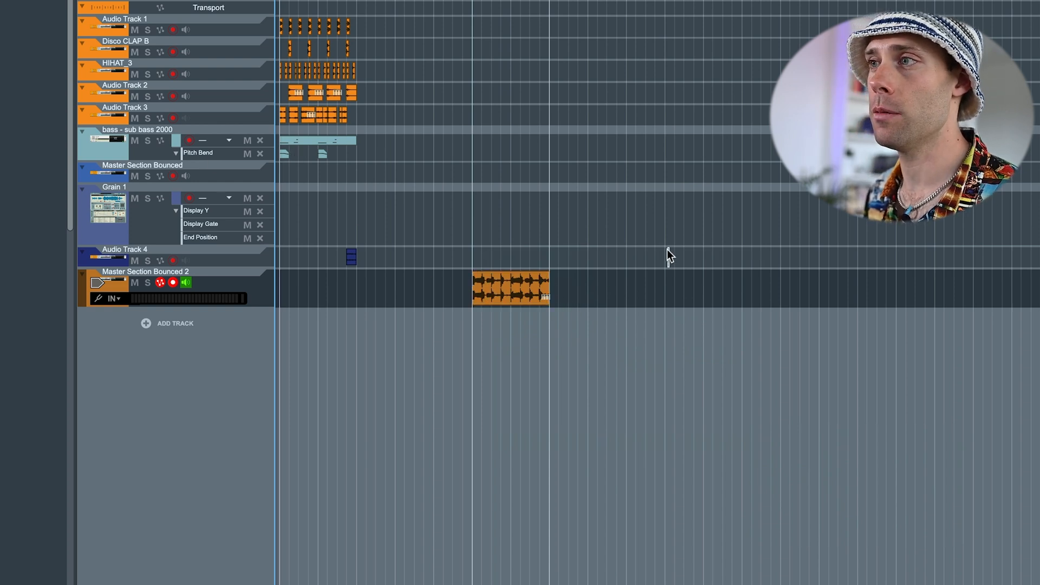
mouse_move(506, 306)
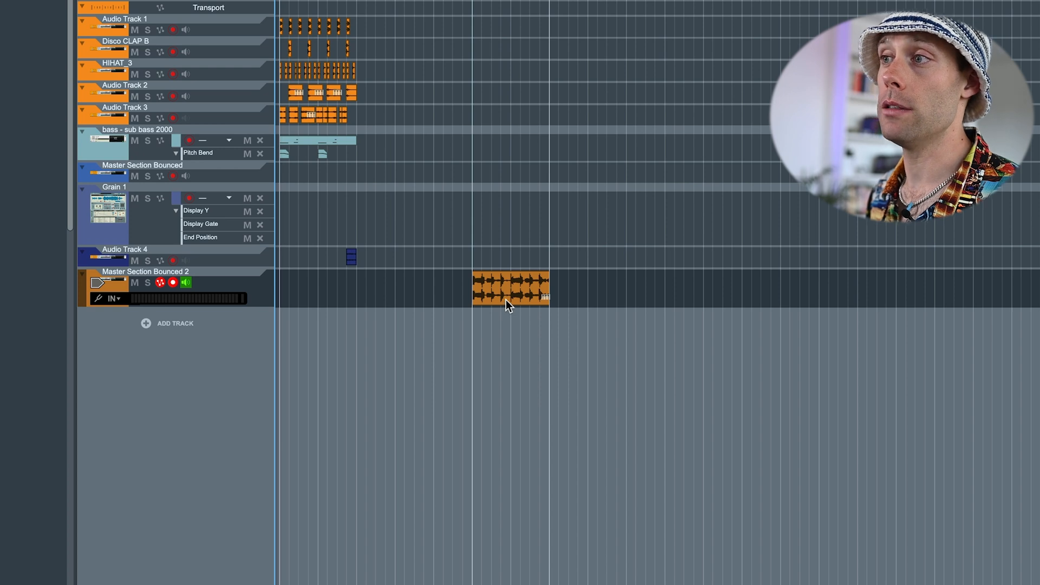
left_click(509, 286)
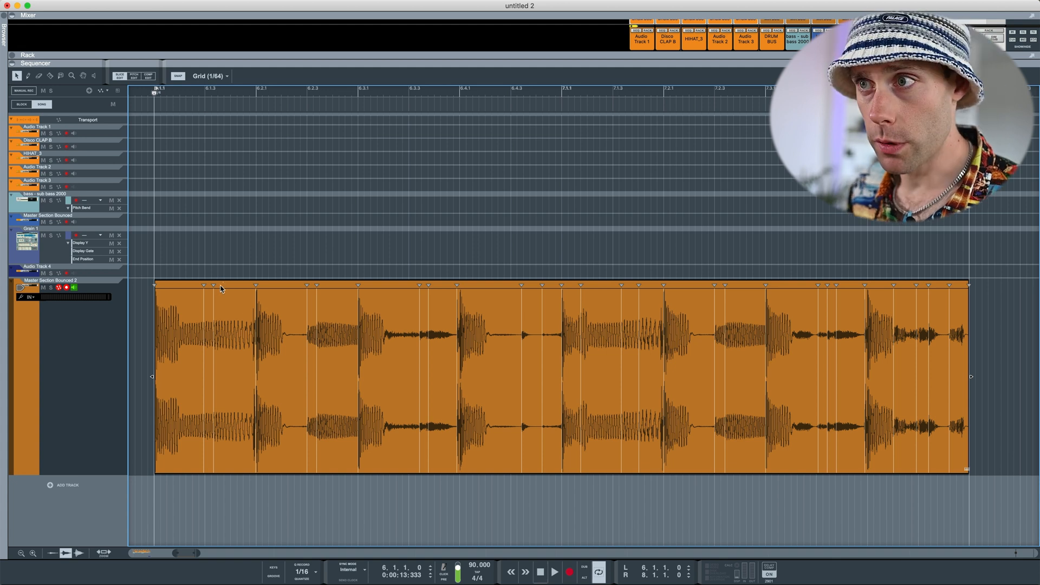
mouse_move(241, 292)
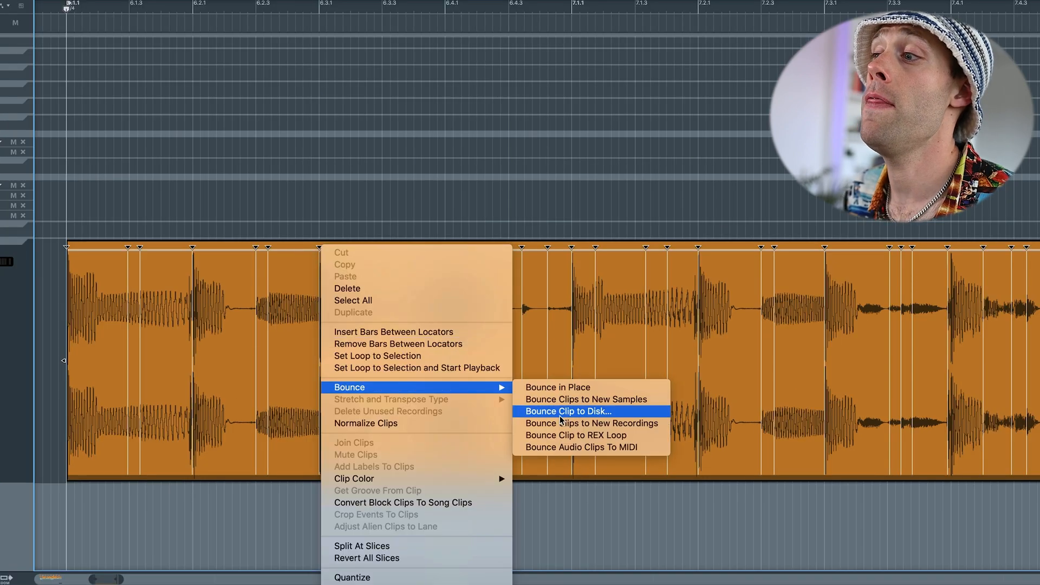
mouse_move(574, 435)
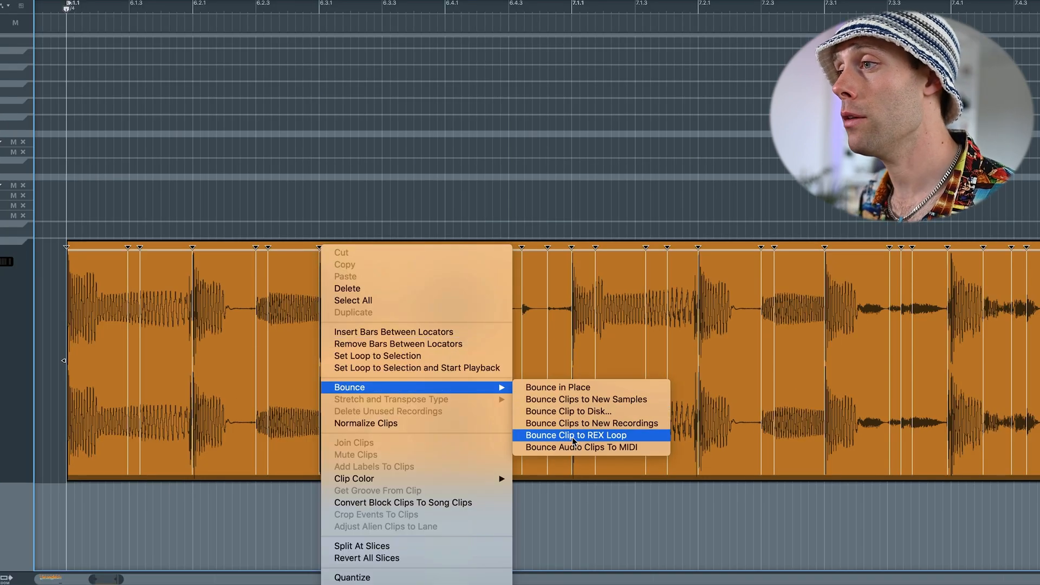
Bounce the sliced clip to a REX loop loaded in a new Dr. OctoRex device.
left_click(575, 436)
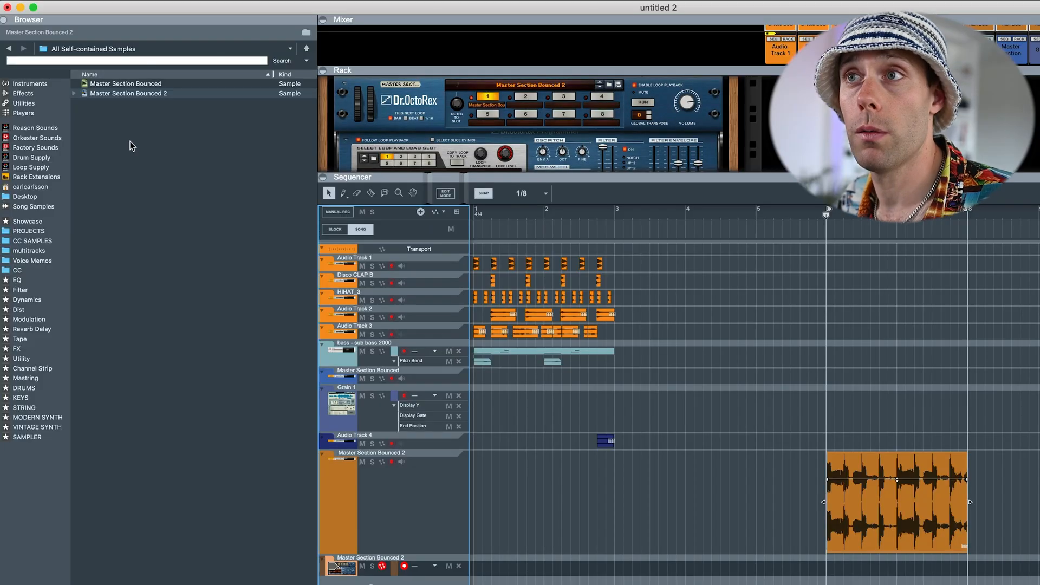
Show the Master Section Bounced 2 loop in the Self-contained Samples browser.
left_click(85, 93)
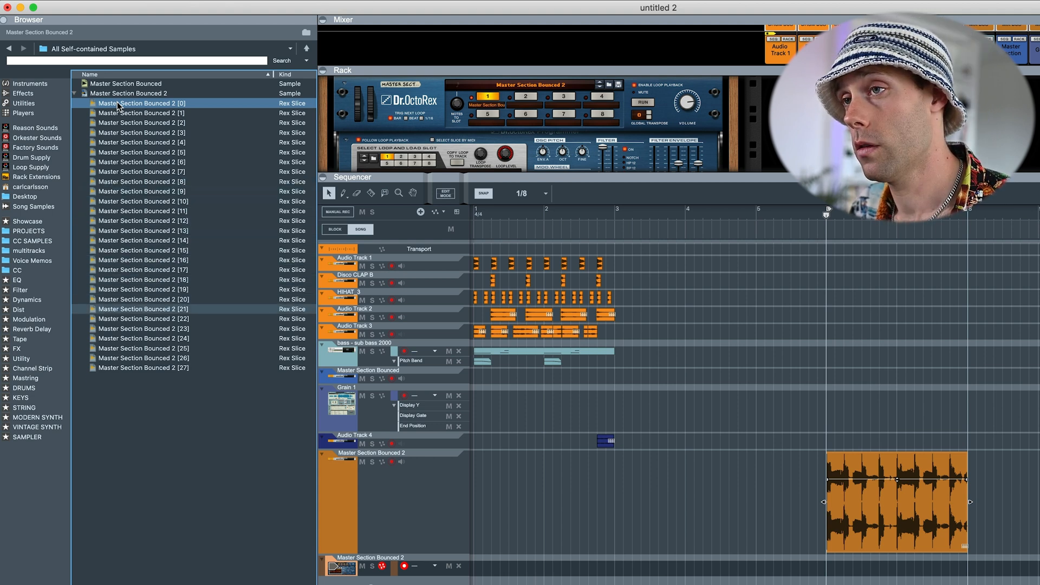
Select all 28 REX slices of Master Section Bounced 2, first through last.
left_click(144, 367)
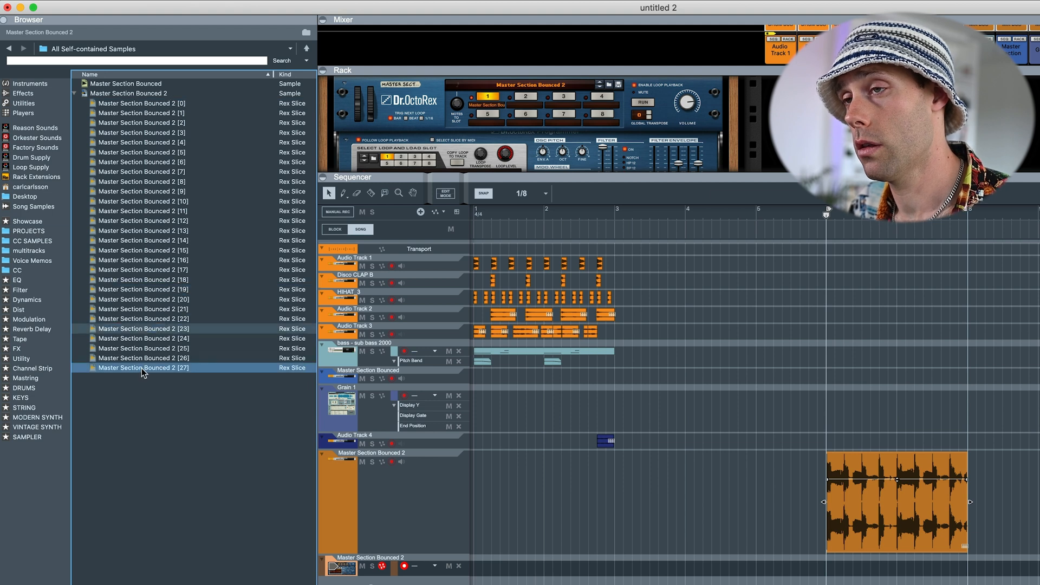
left_click(140, 367)
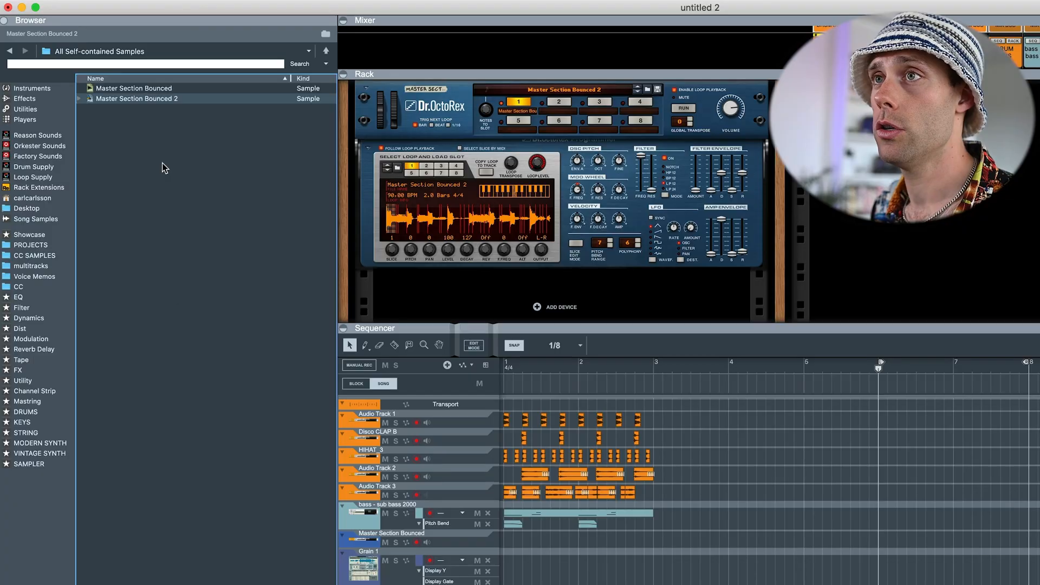
Show the Export Sample(s) and delete options for Master Section Bounced 2.
right_click(137, 99)
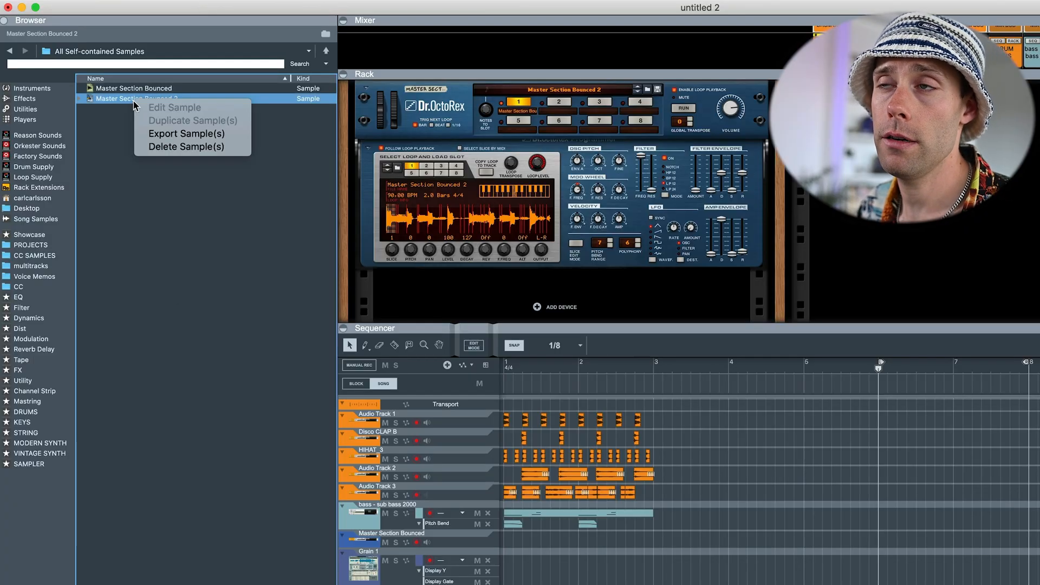